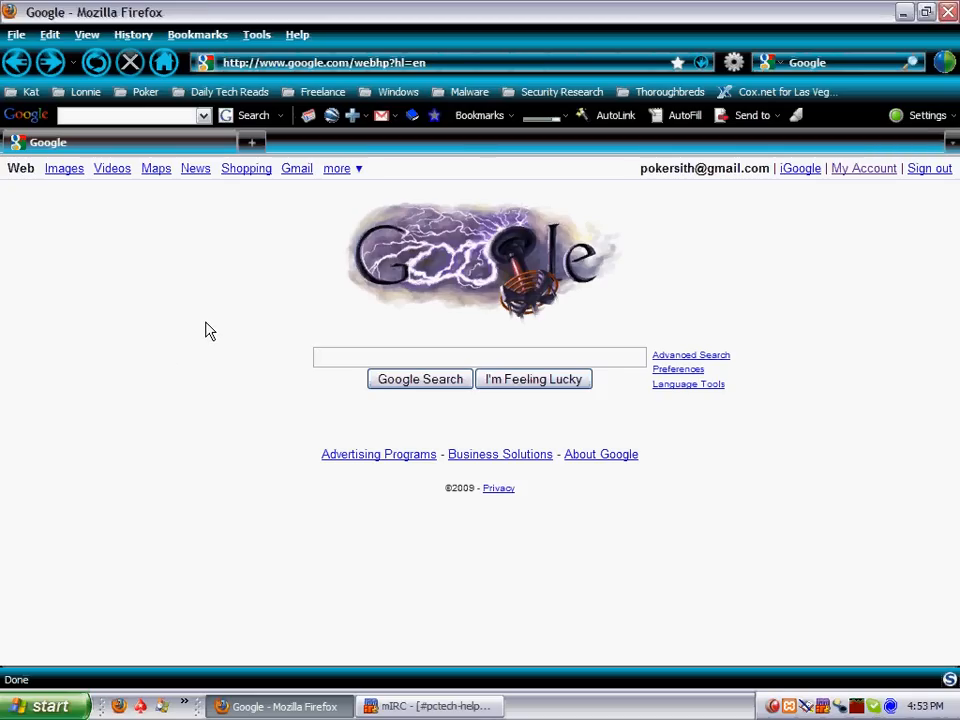
Search Google for 'xamp' and open the Apache Friends XAMPP for Windows result.
text(xamp)
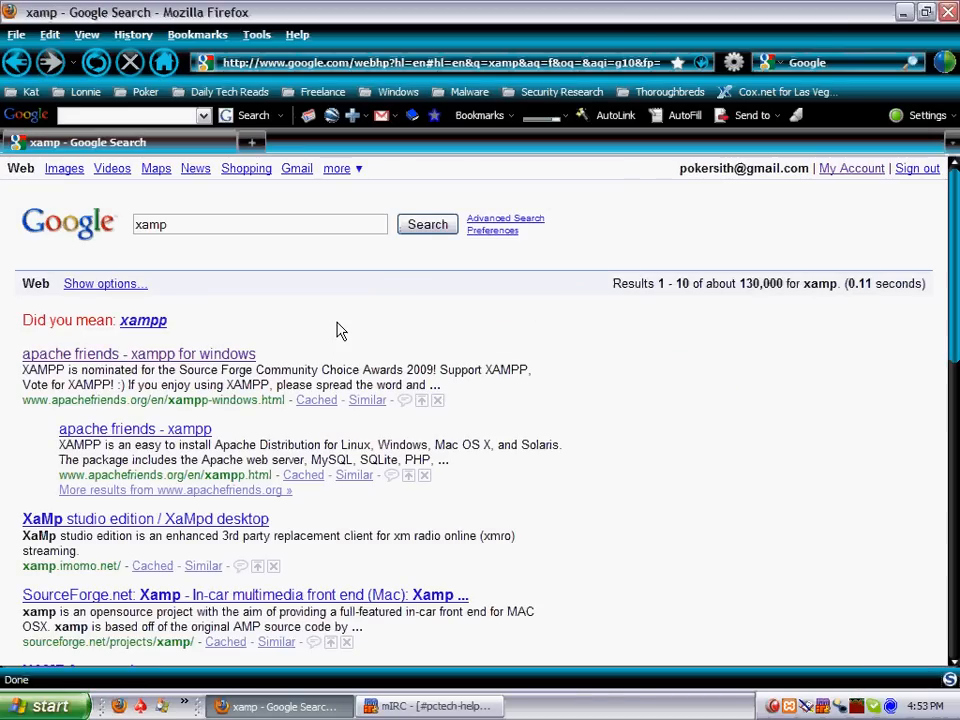
click(138, 354)
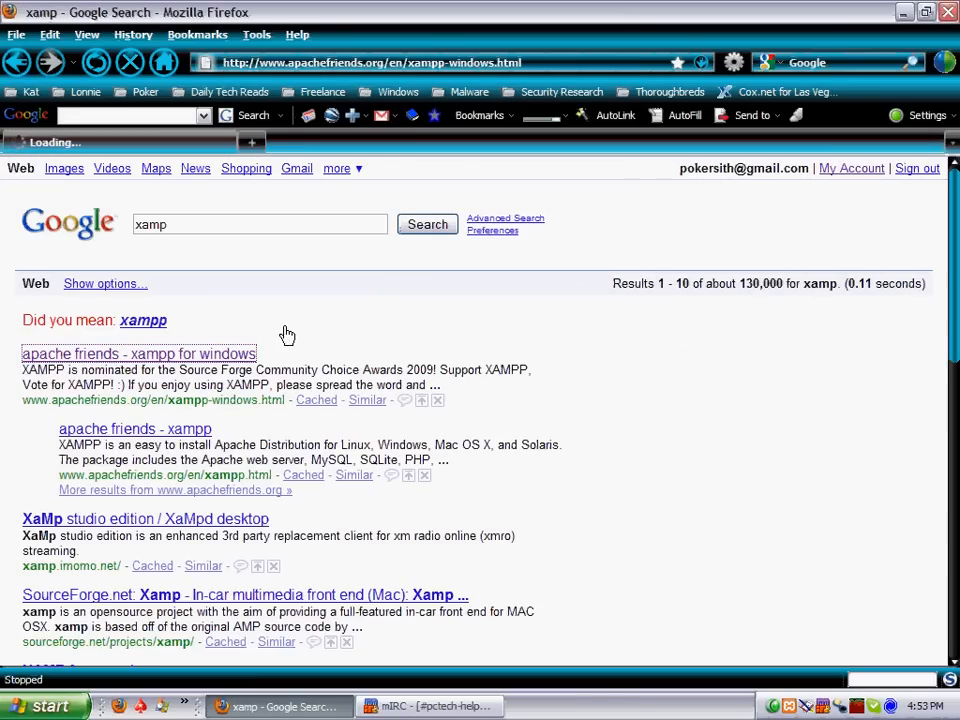
click(138, 353)
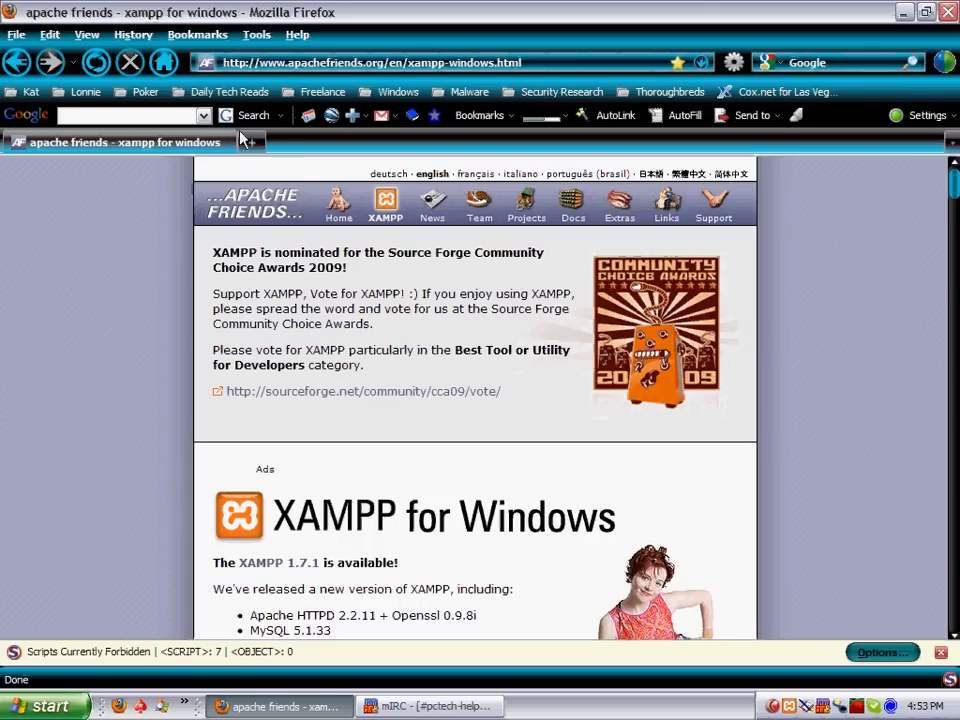
Follow the SourceForge community vote link and browse XAMPP's three nominated vote categories.
click(363, 391)
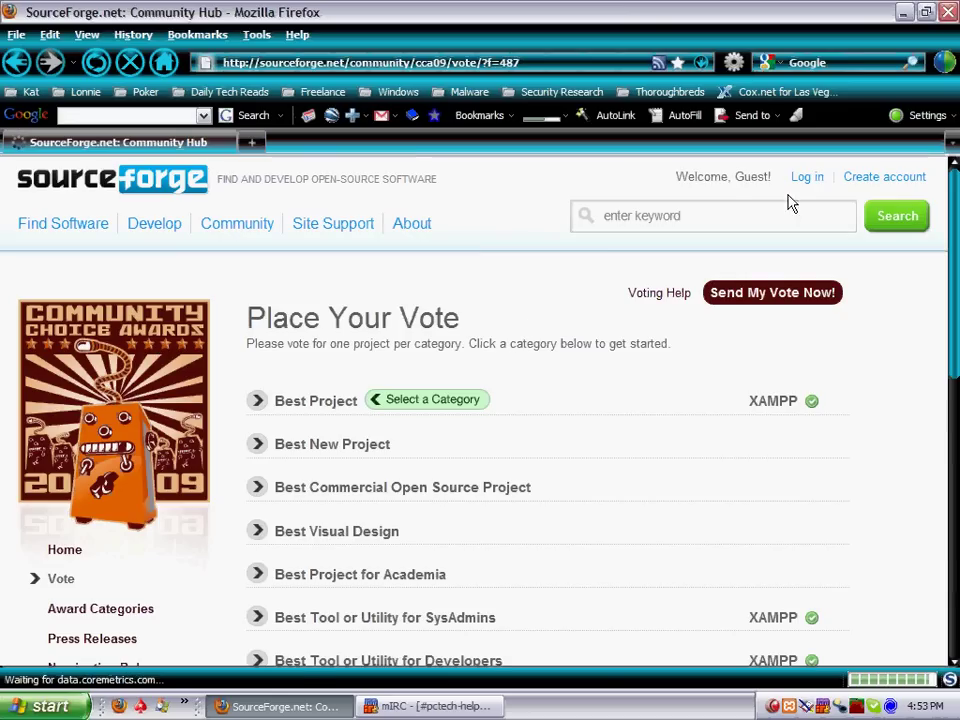
mouse_move(806, 177)
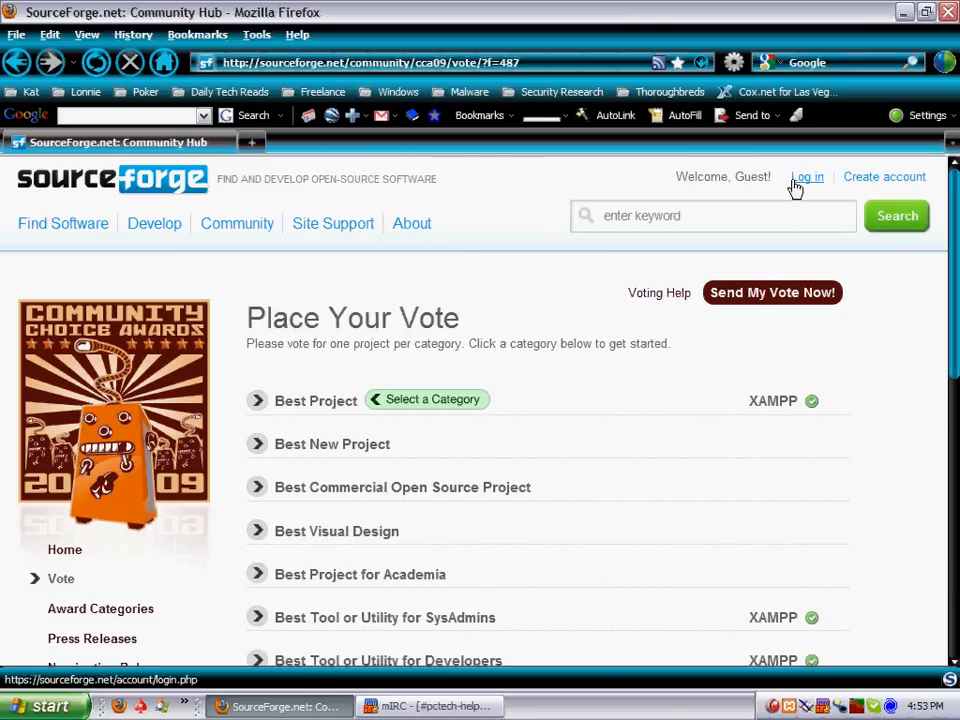
scroll(down, 3)
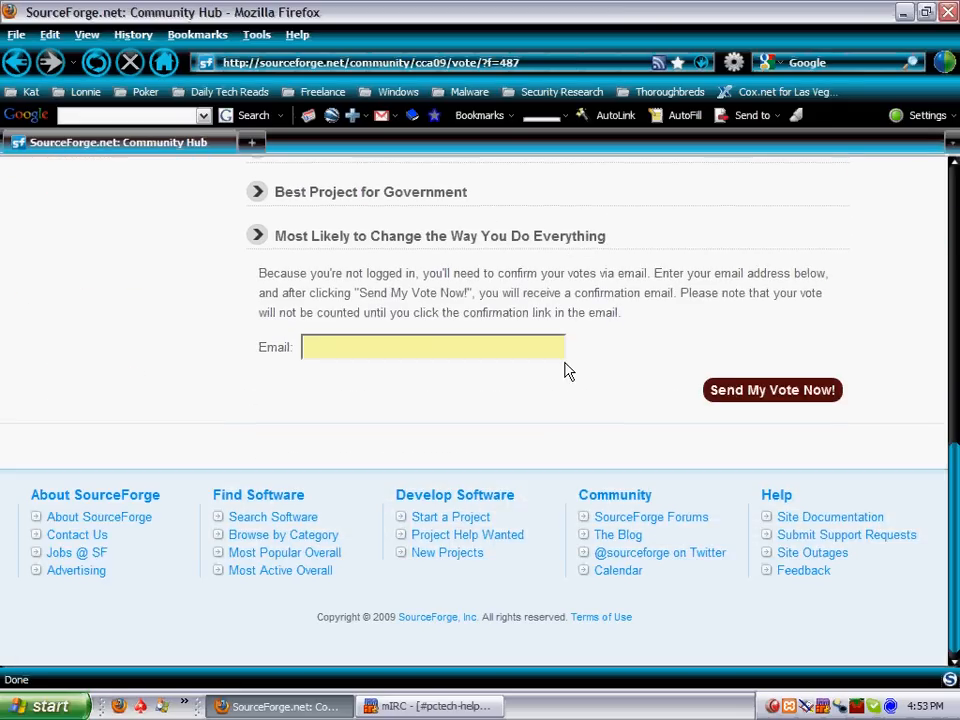
scroll(up, 3)
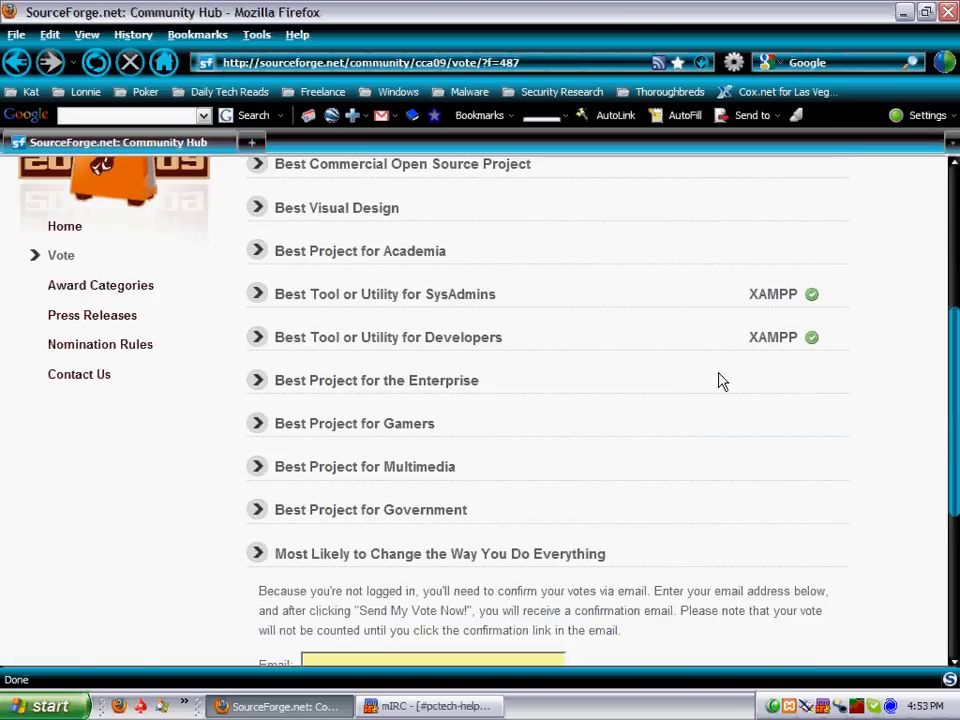
scroll(up, 3)
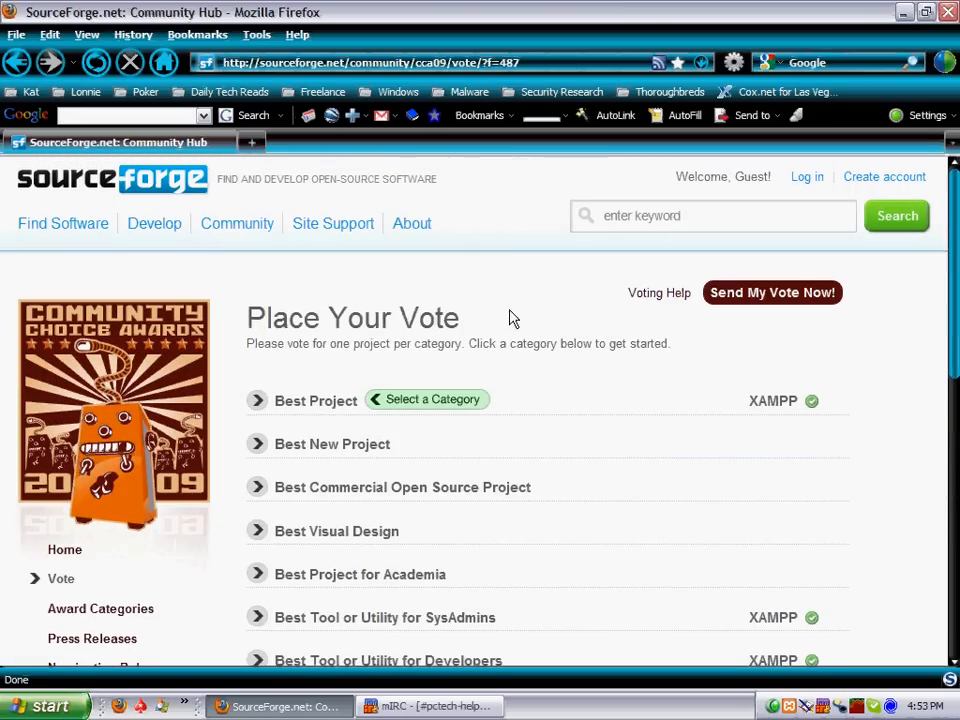
scroll(down, 3)
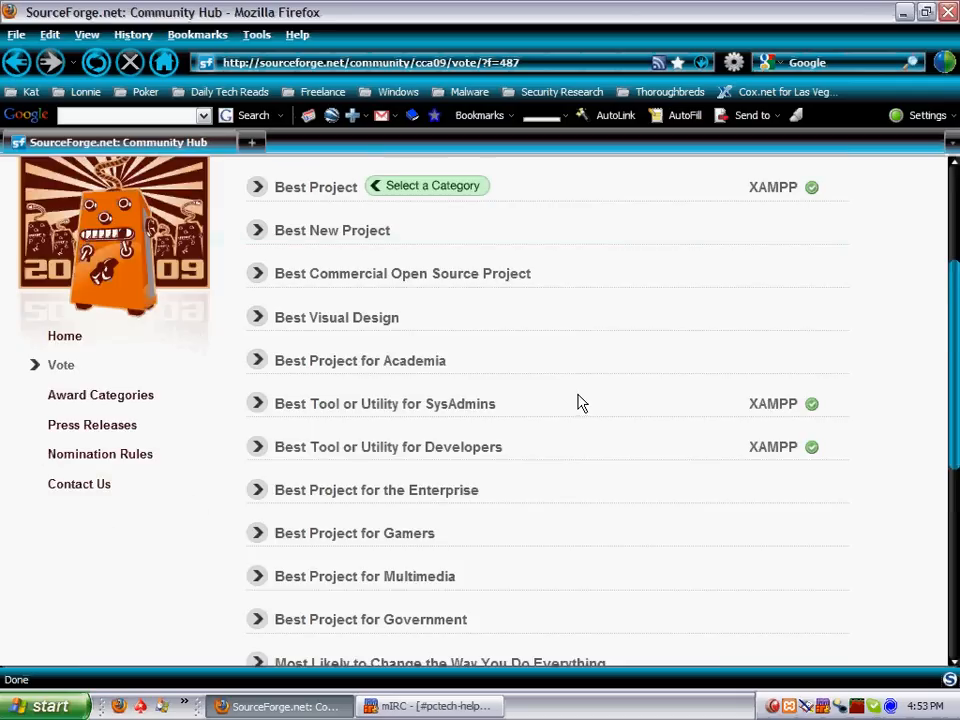
scroll(up, 3)
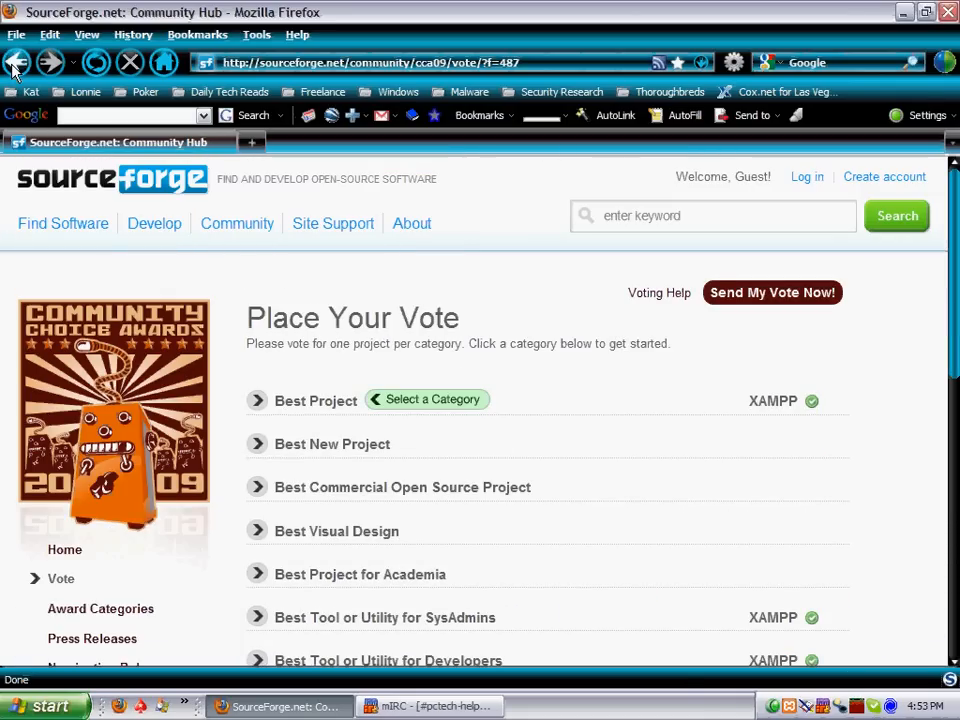
Go back two pages to the Google home page and search for 'wampserver'.
click(17, 62)
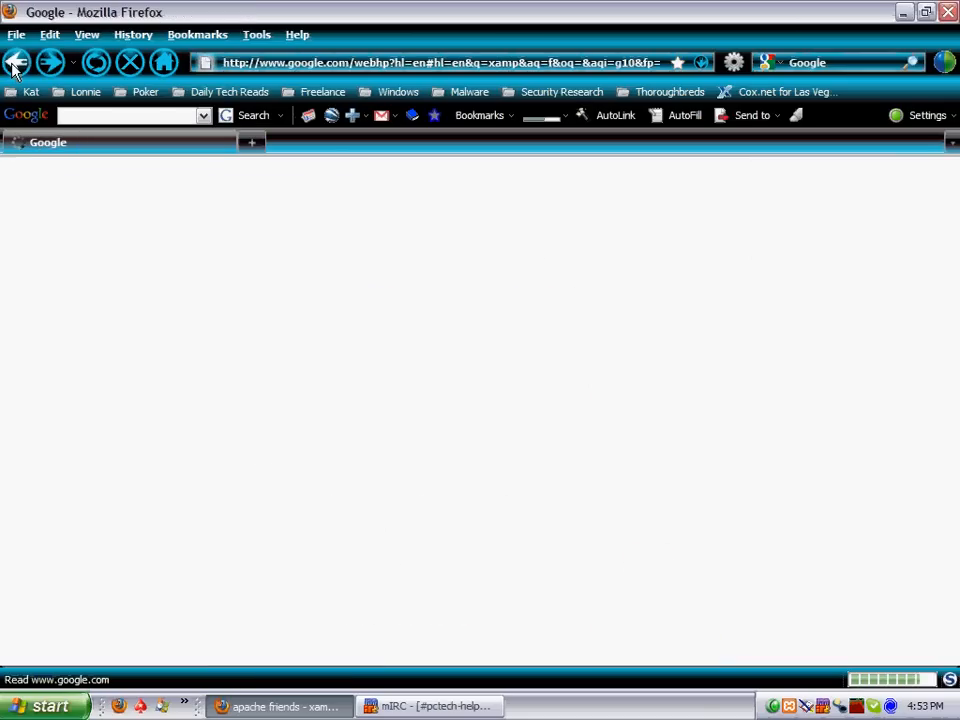
click(17, 62)
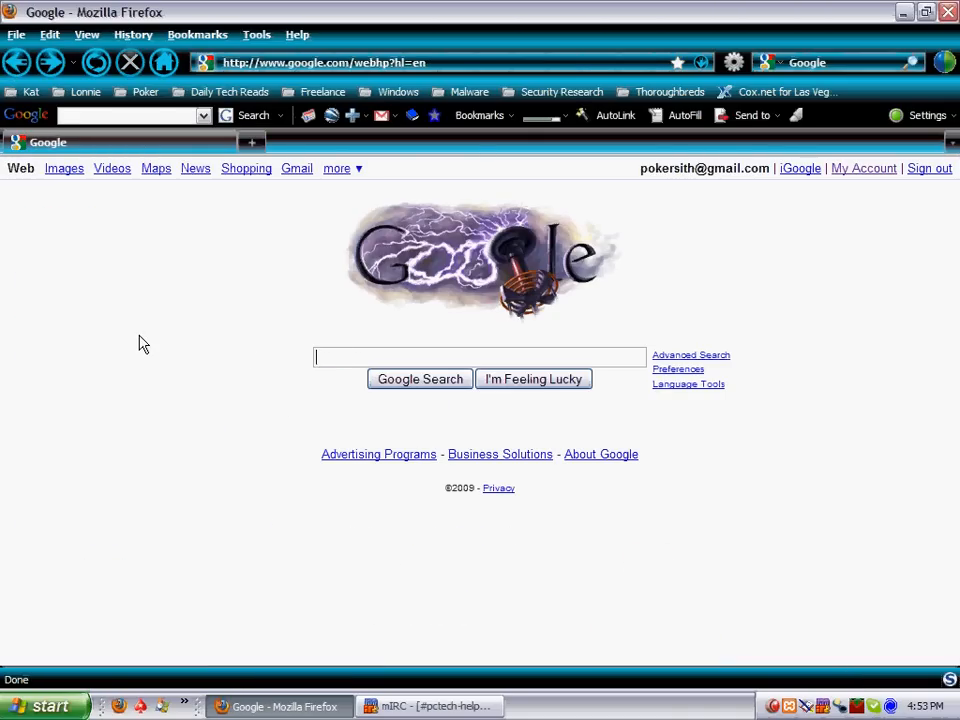
text(w)
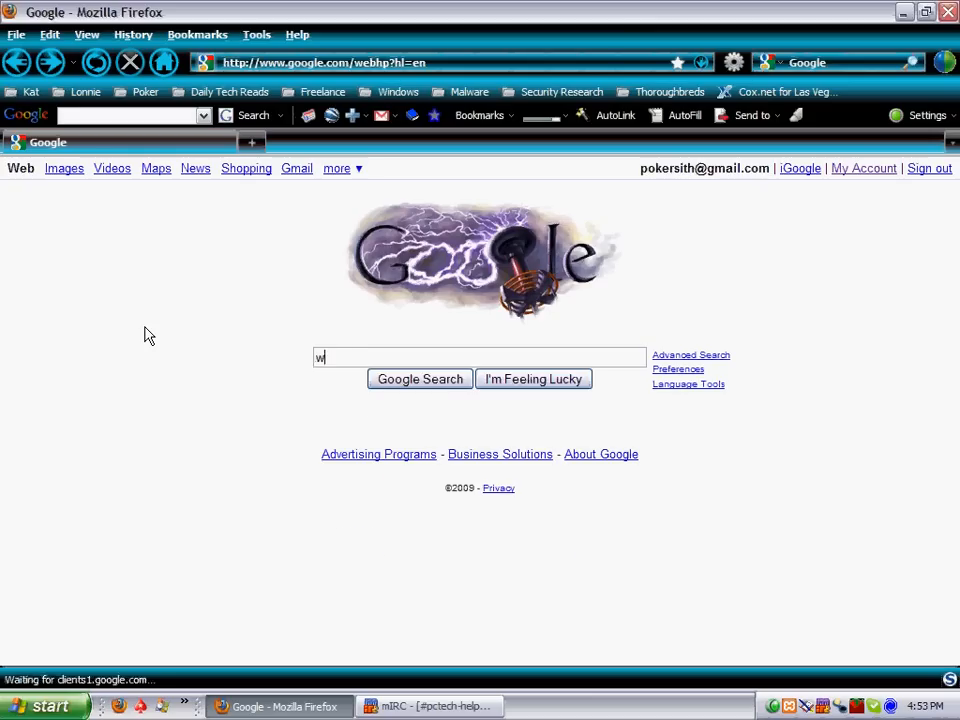
text(ampsw)
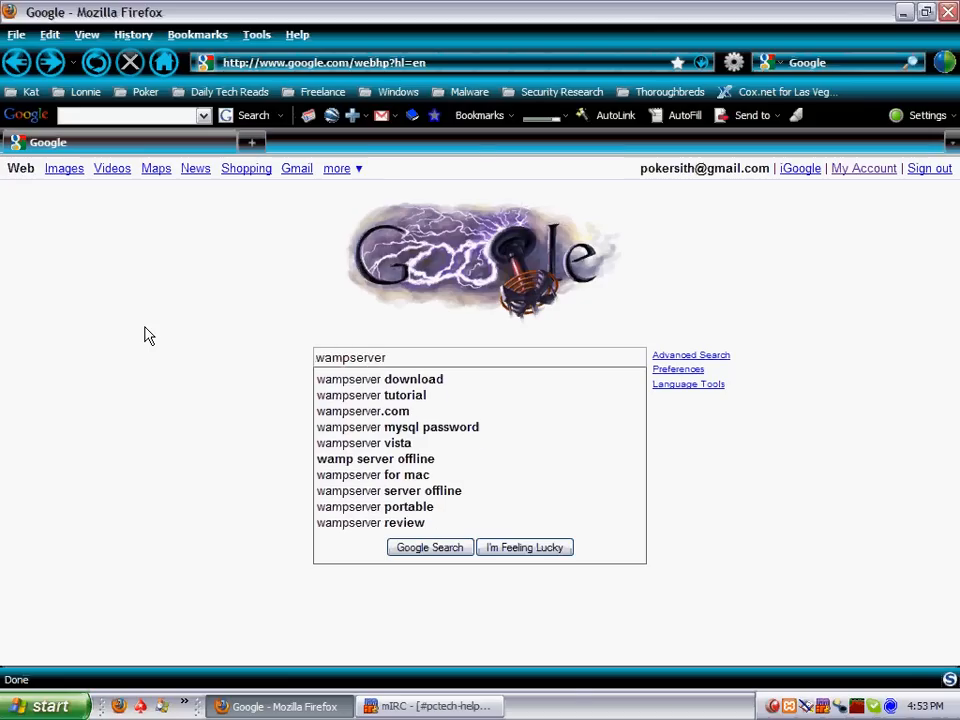
click(429, 547)
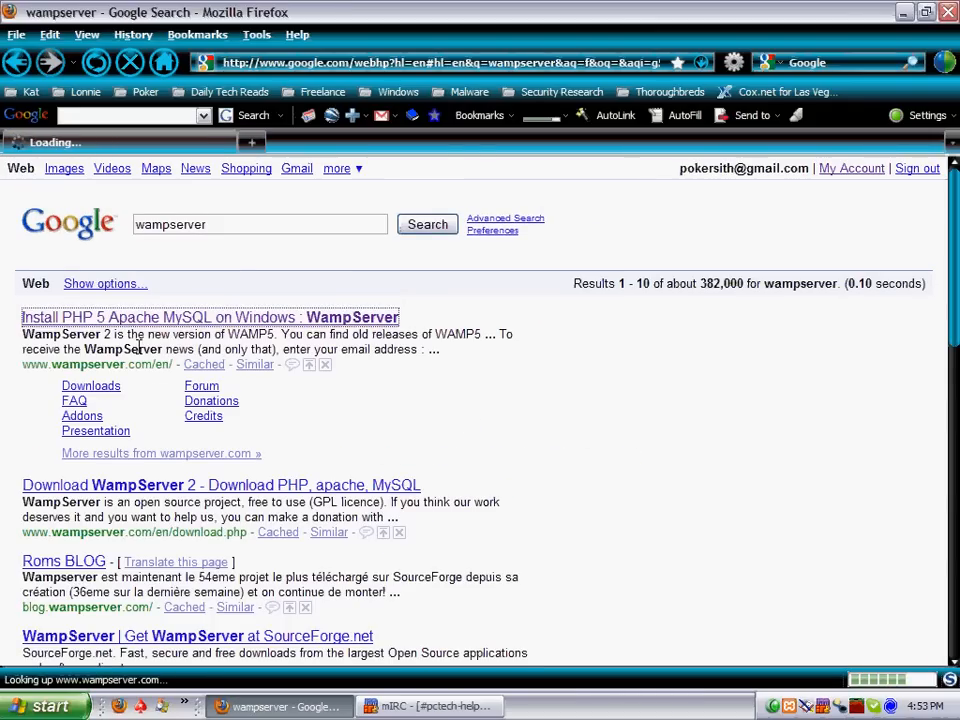
Visit the official WampServer site, read its release 2.0h details, then go back.
click(209, 317)
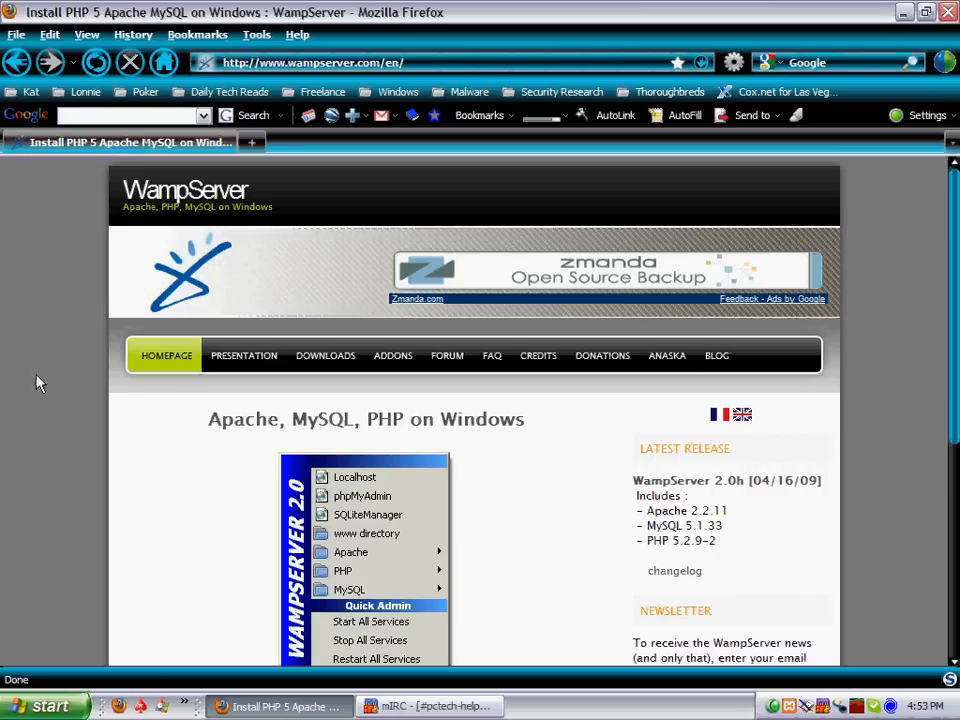
scroll(down, 3)
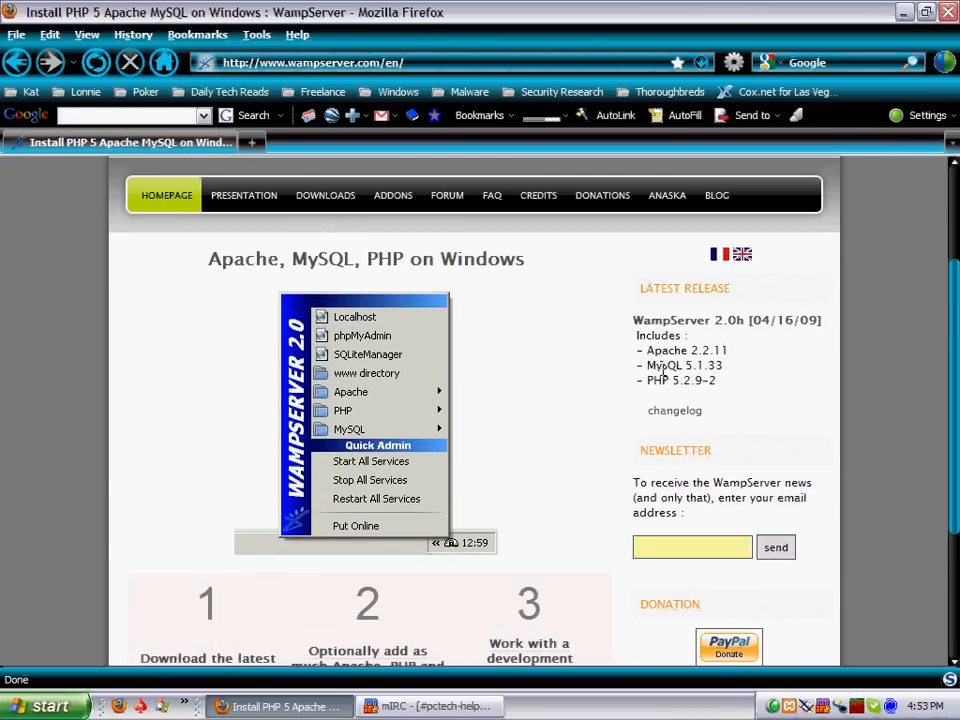
mouse_move(785, 390)
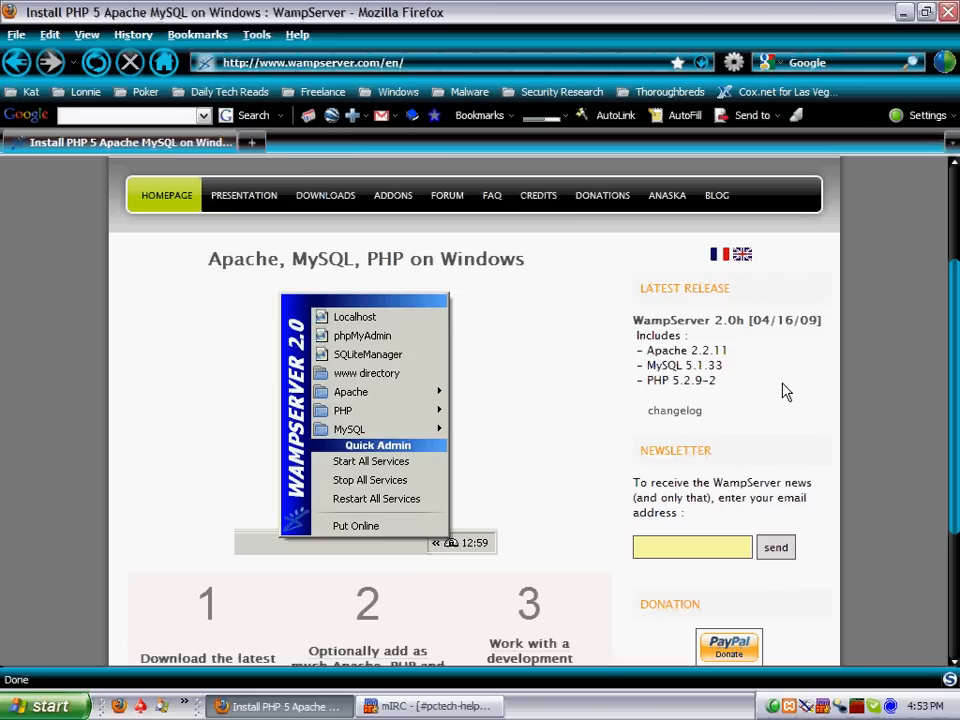
mouse_move(115, 328)
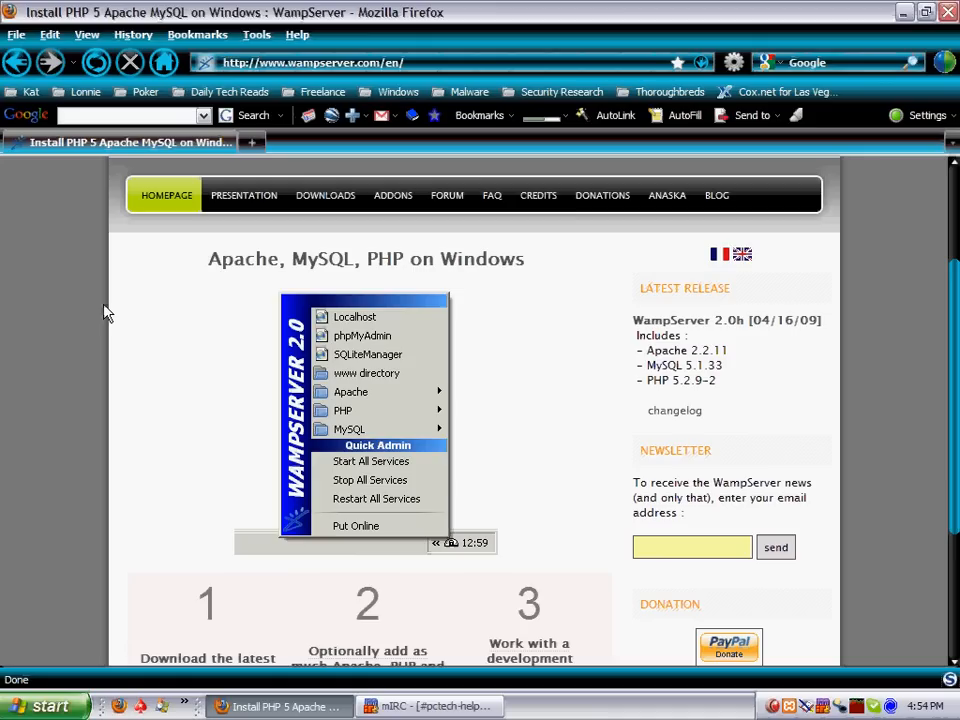
click(18, 62)
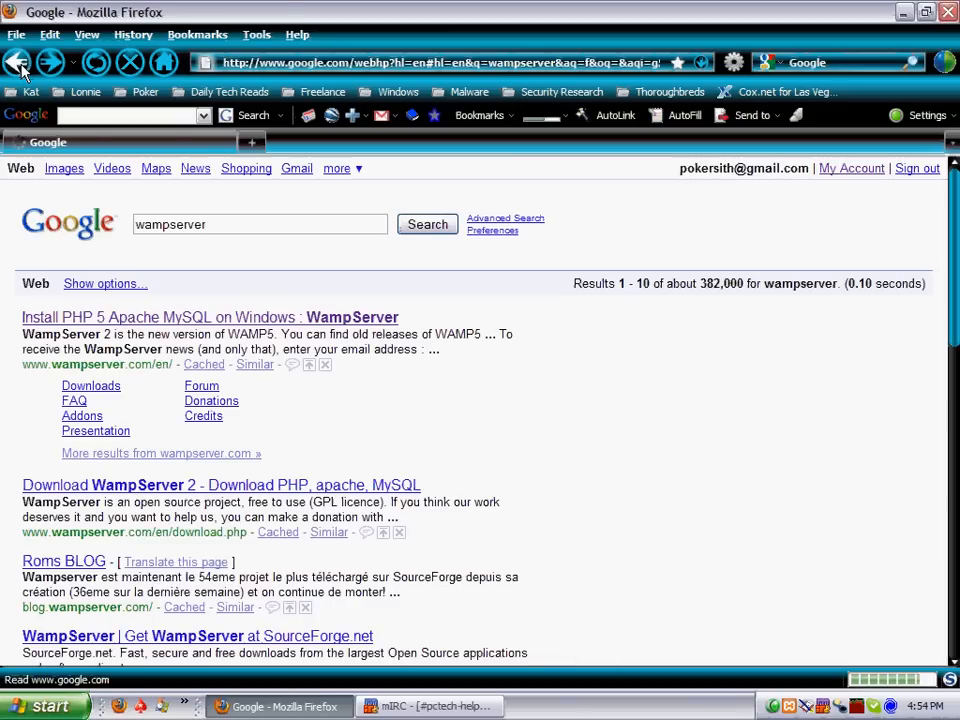
Go back from the 'wampserver' results page to the empty Google home page.
click(18, 62)
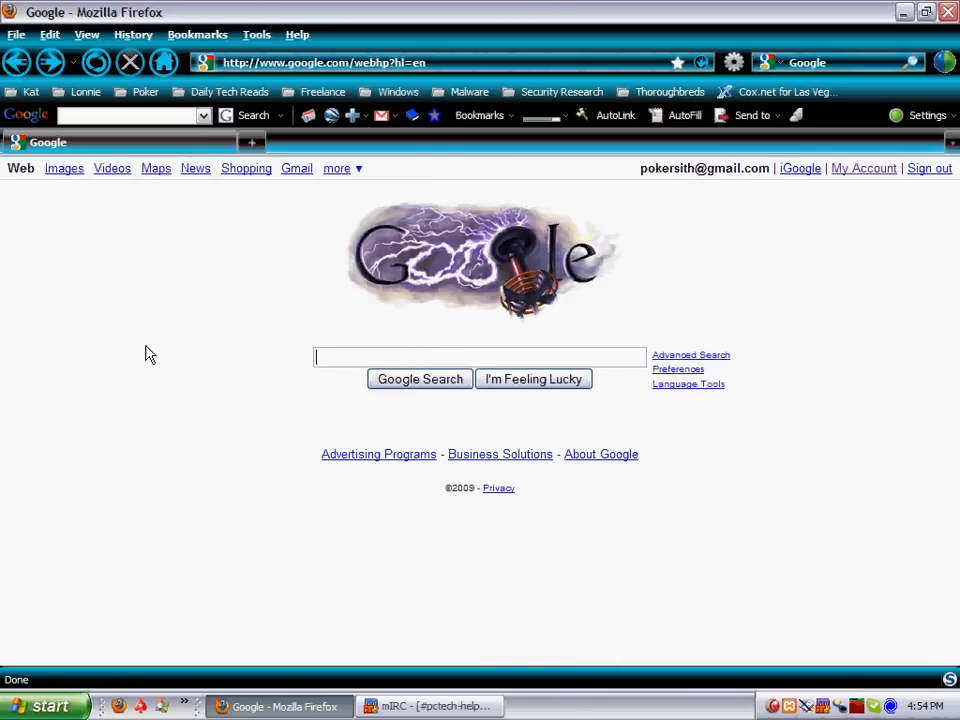
mouse_move(120, 308)
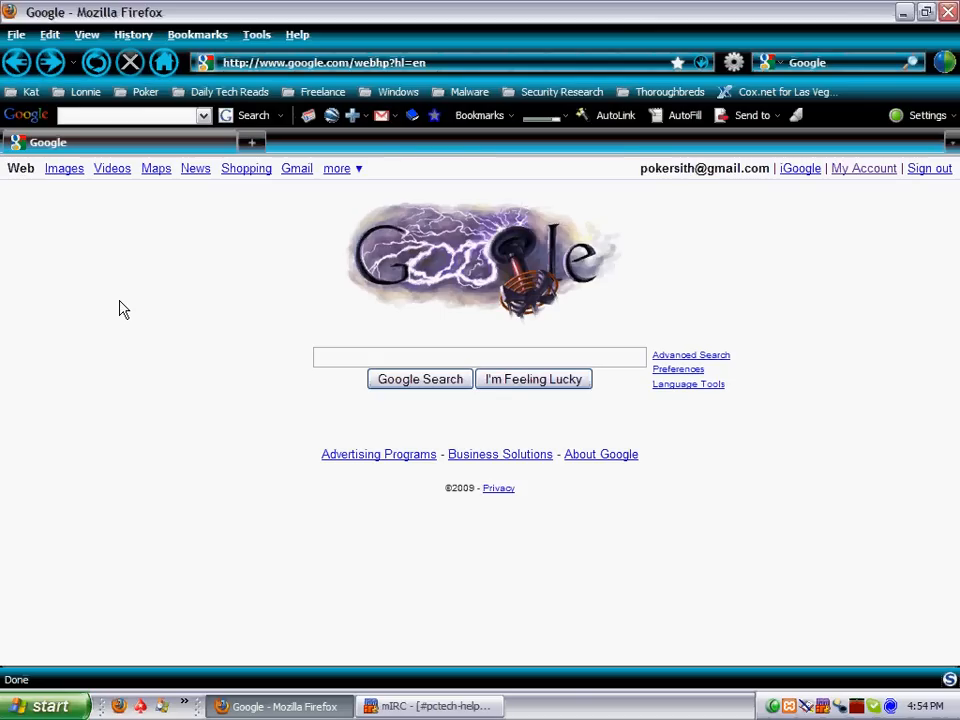
mouse_move(126, 348)
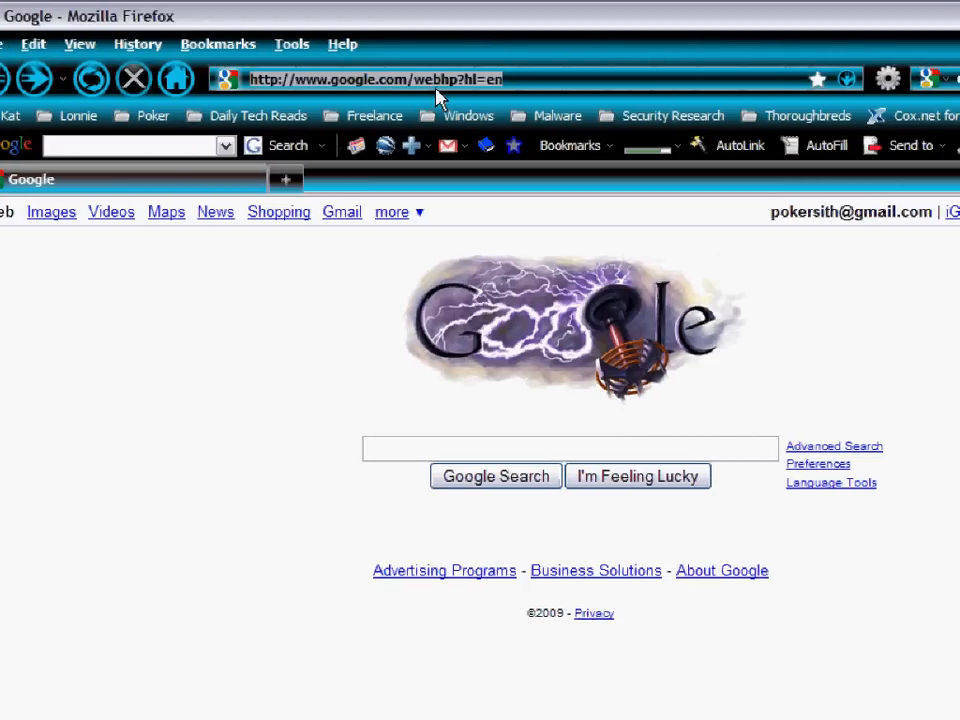
Open localhost/xampp from the 'XAMPP Version 1.7.1' suggestion and view its Welcome page.
text(local)
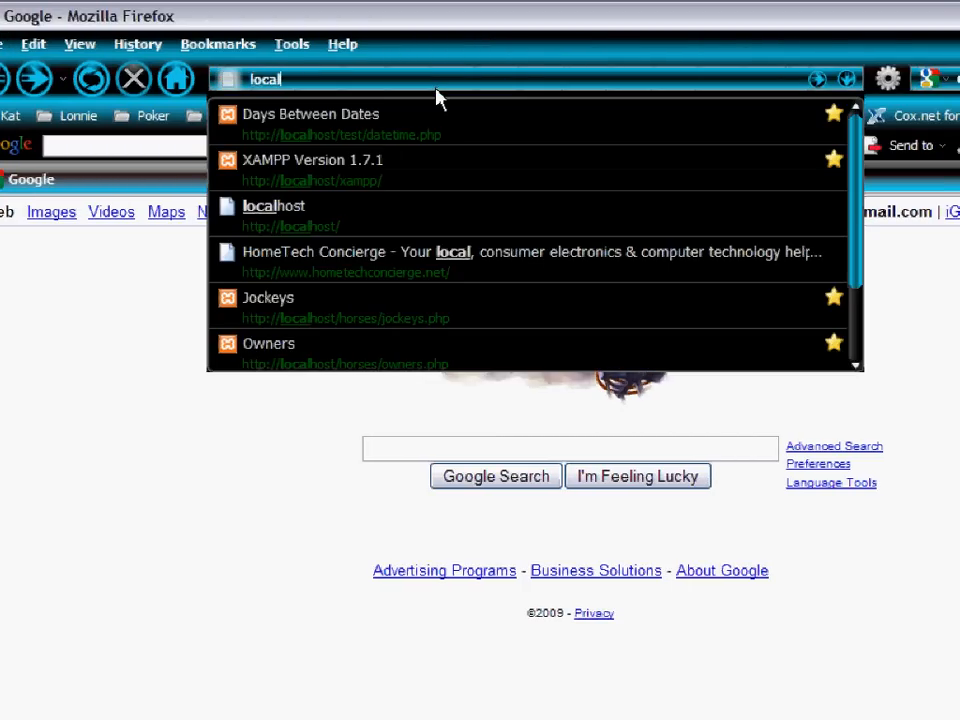
click(312, 160)
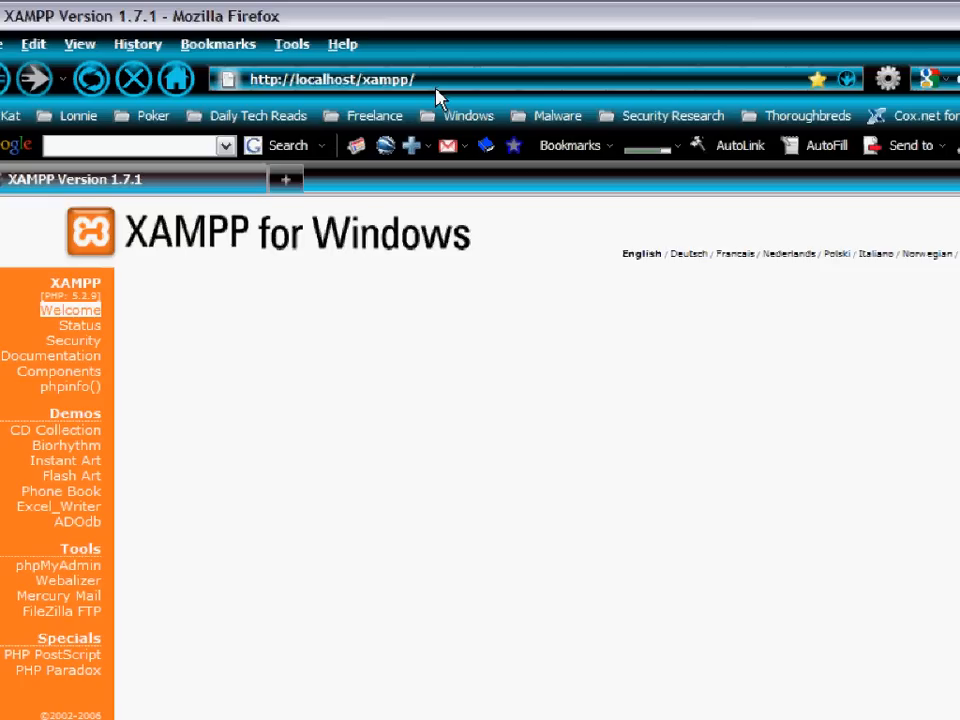
click(71, 310)
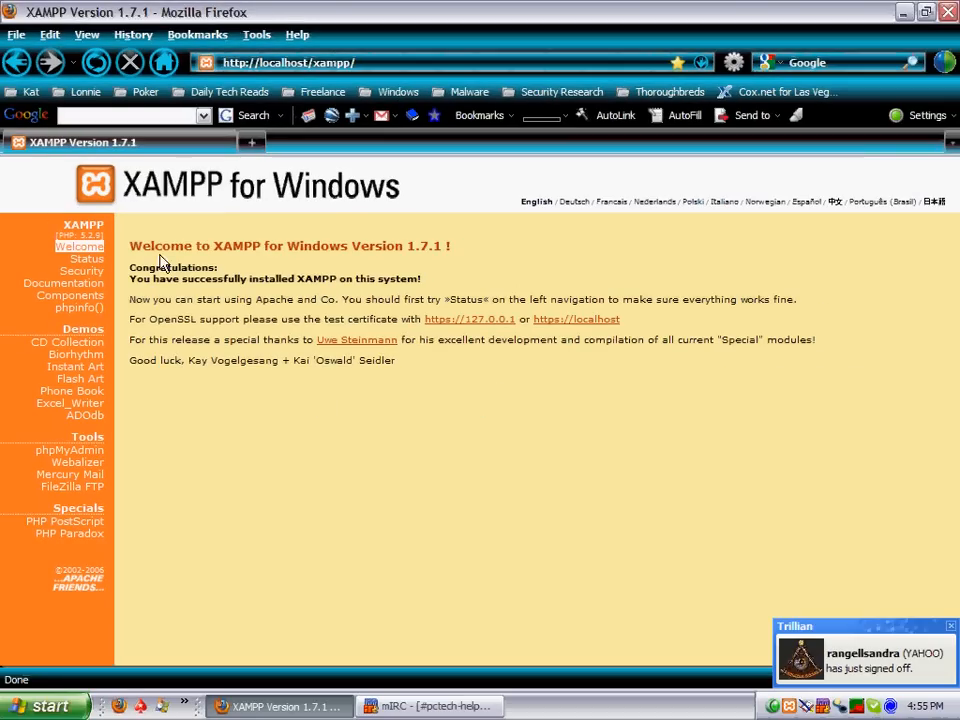
mouse_move(89, 449)
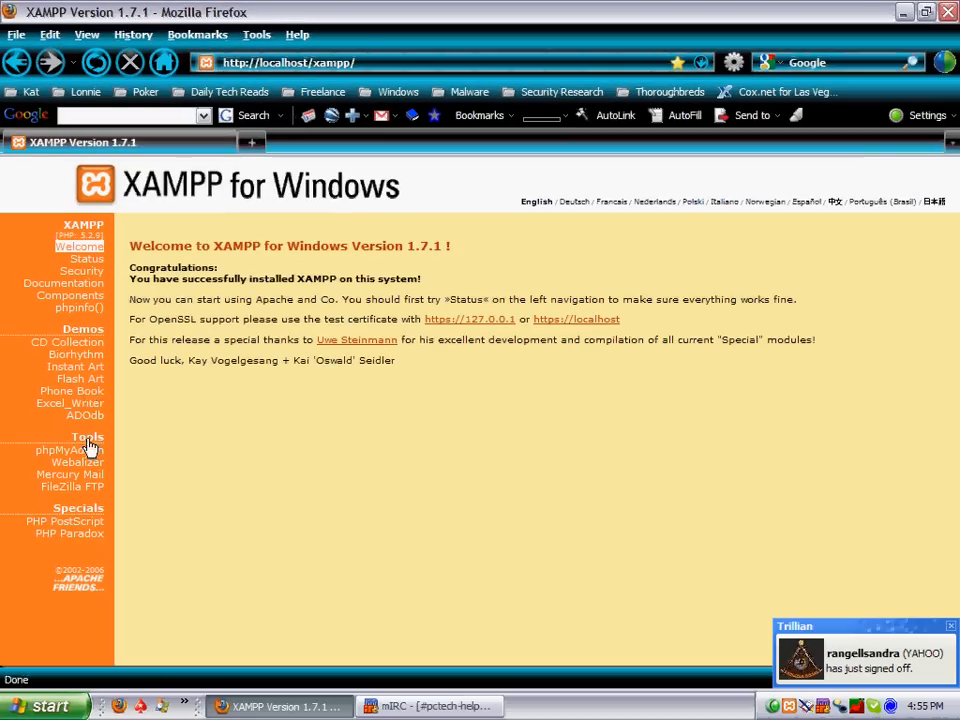
mouse_move(70, 402)
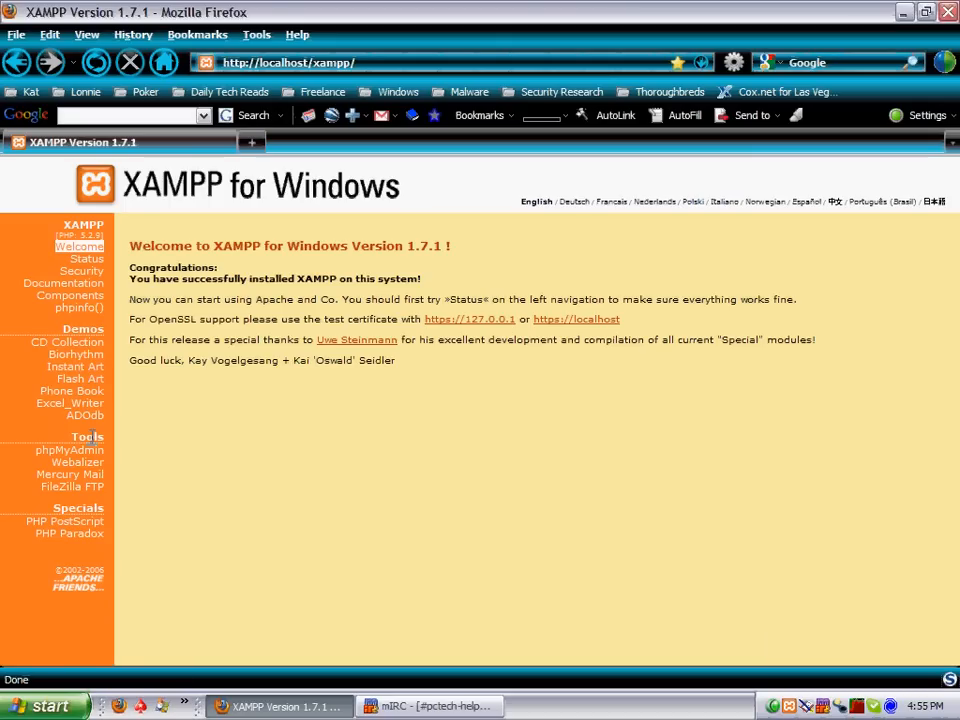
mouse_move(94, 349)
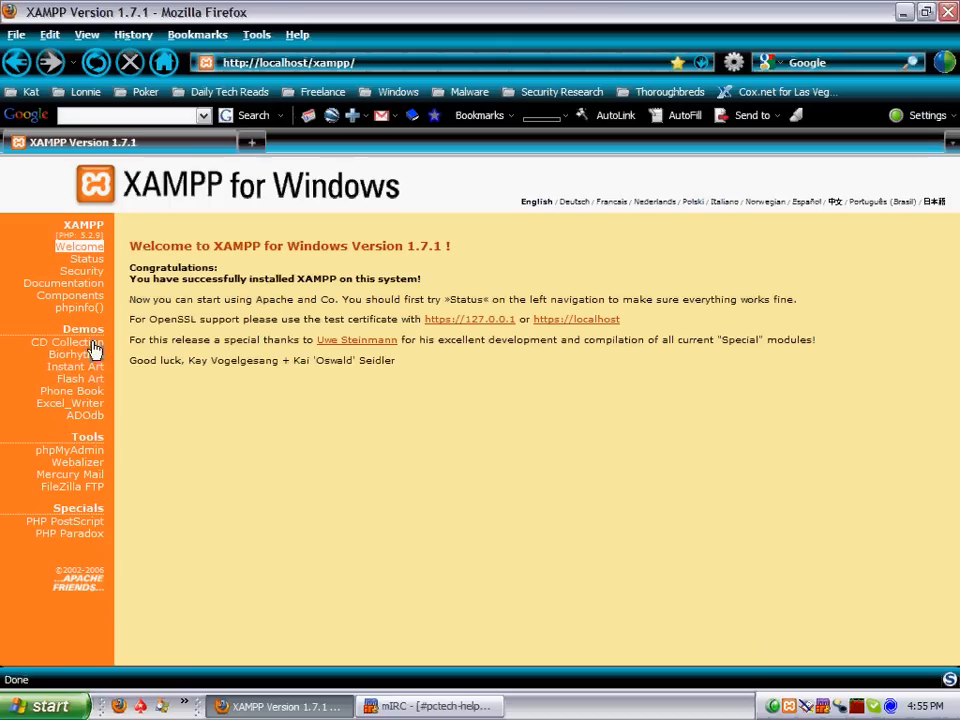
mouse_move(312, 407)
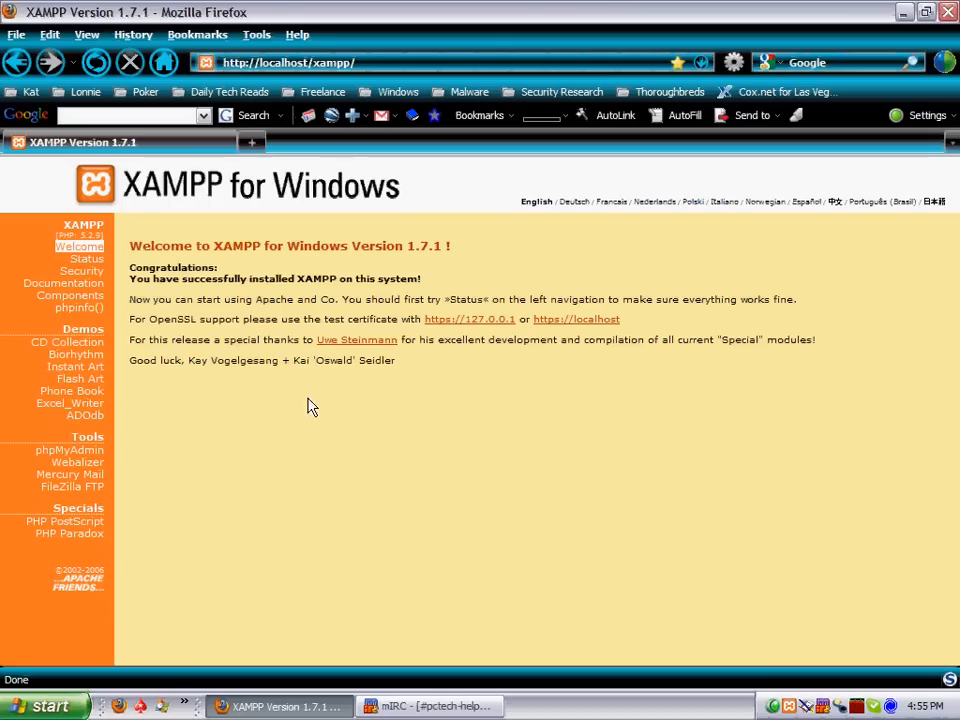
mouse_move(74, 379)
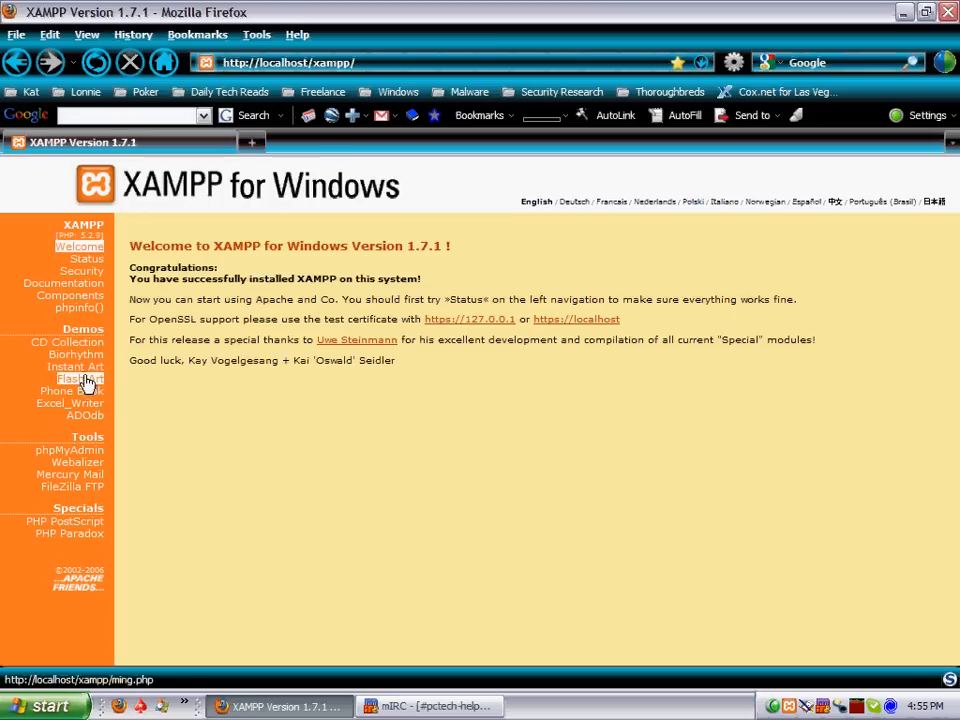
mouse_move(472, 424)
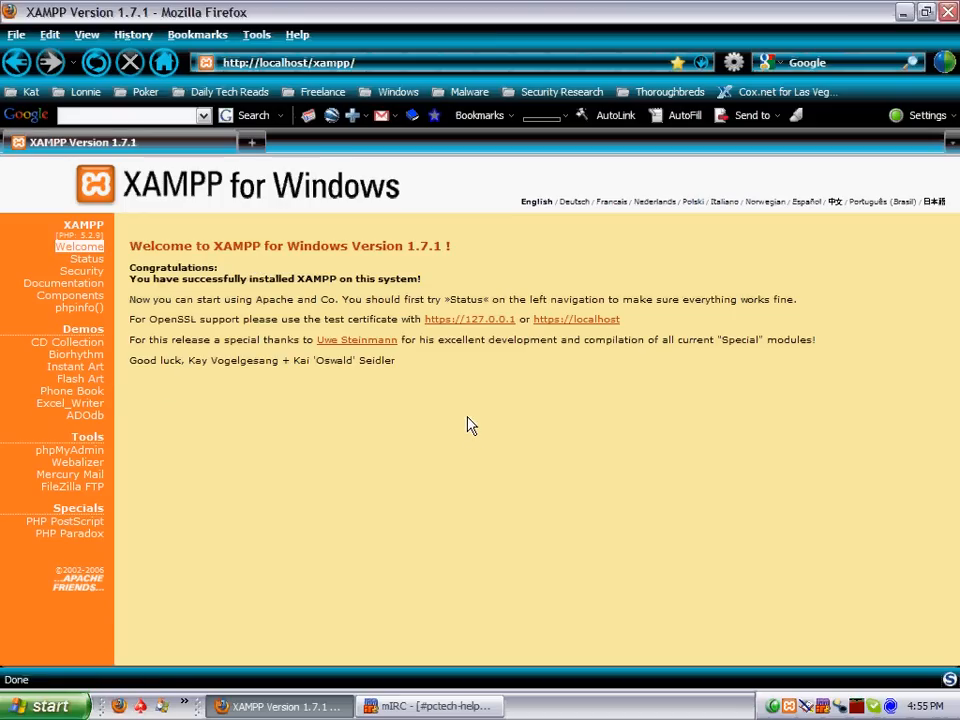
mouse_move(367, 83)
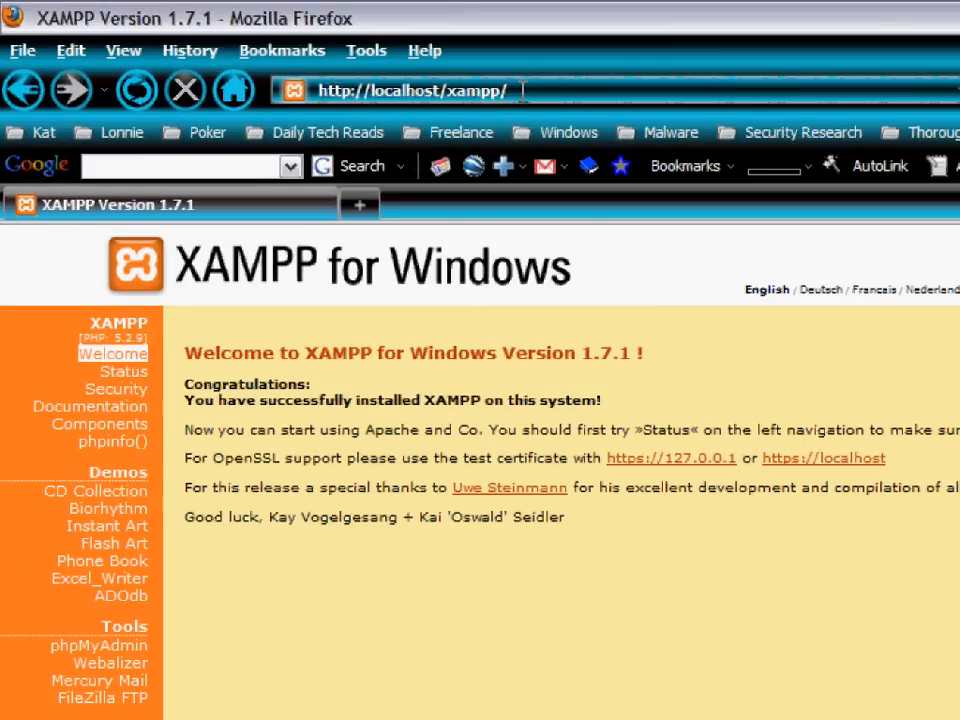
Enter the Abyss Web Server Console address 127.0.0.1:9999 in the address bar.
text(127.0.0.1)
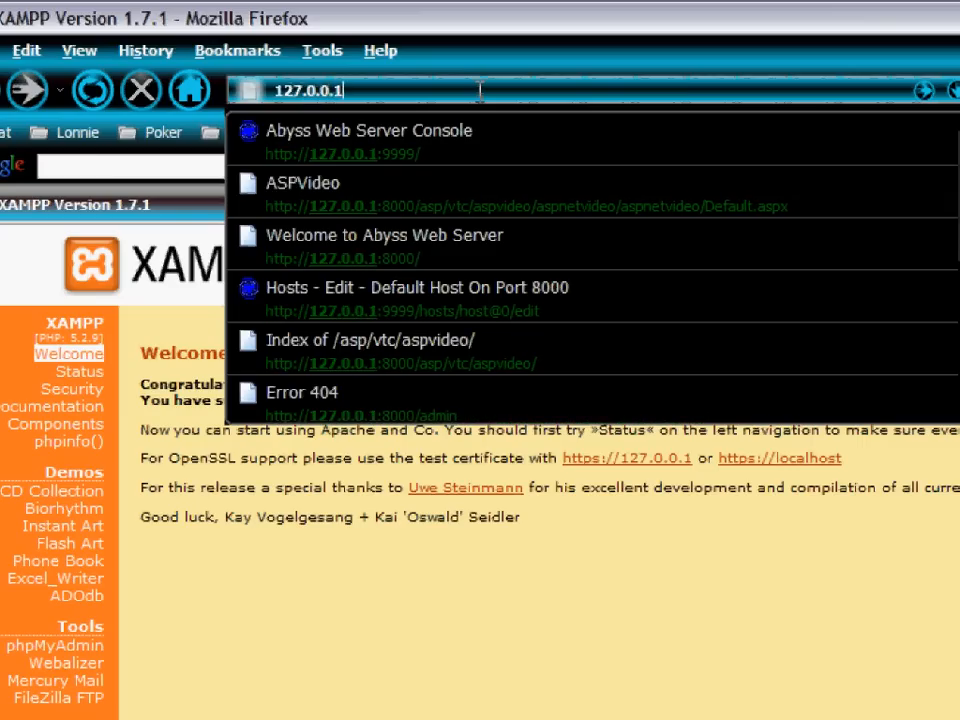
text(:999)
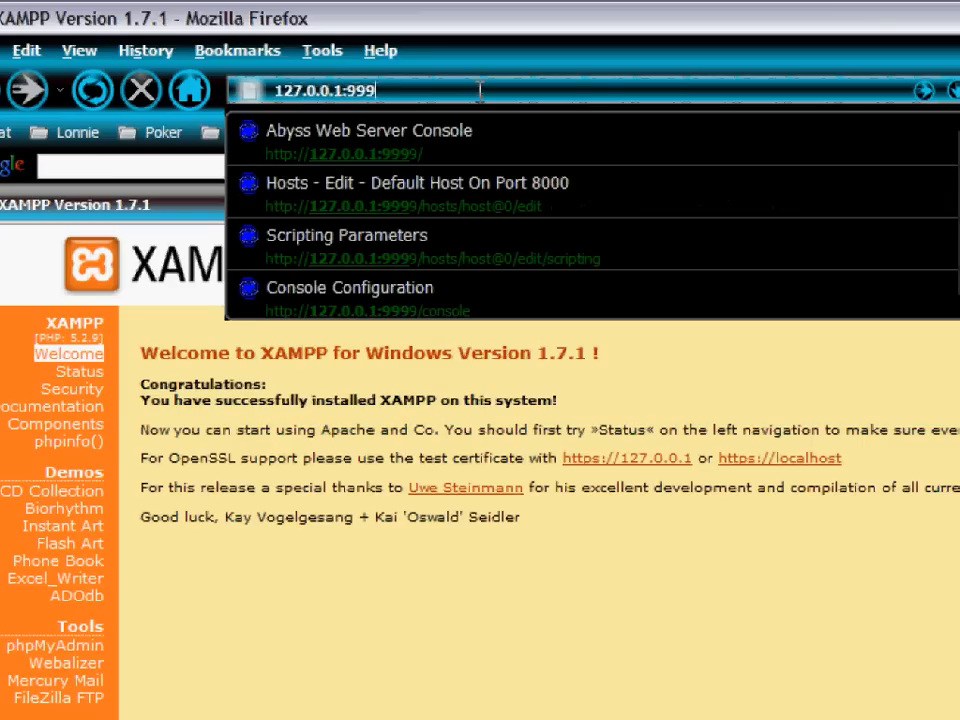
text(9)
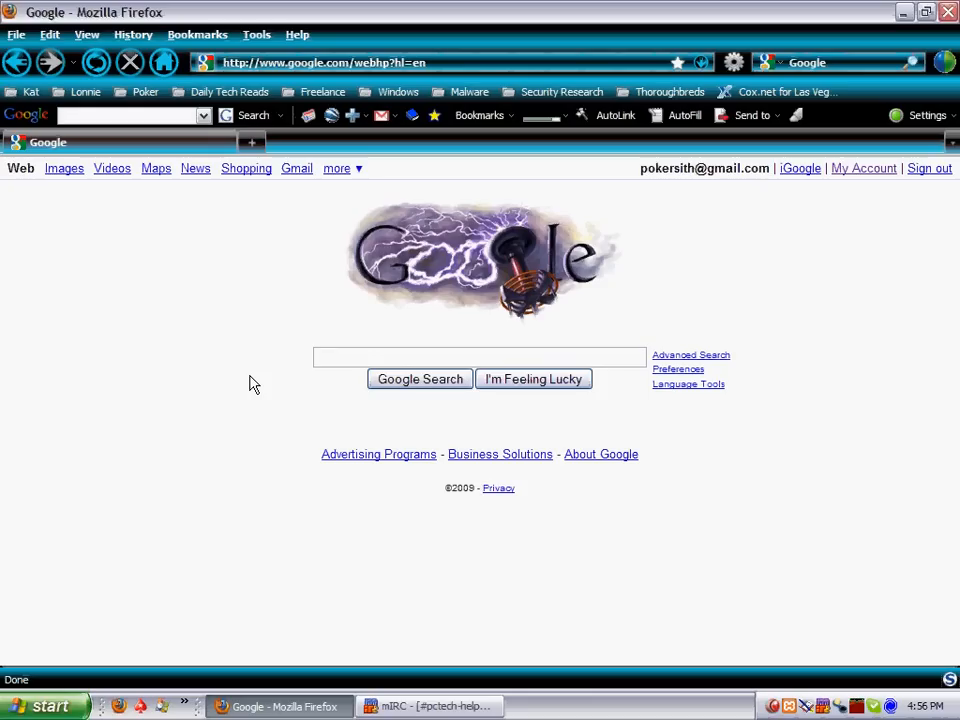
click(479, 357)
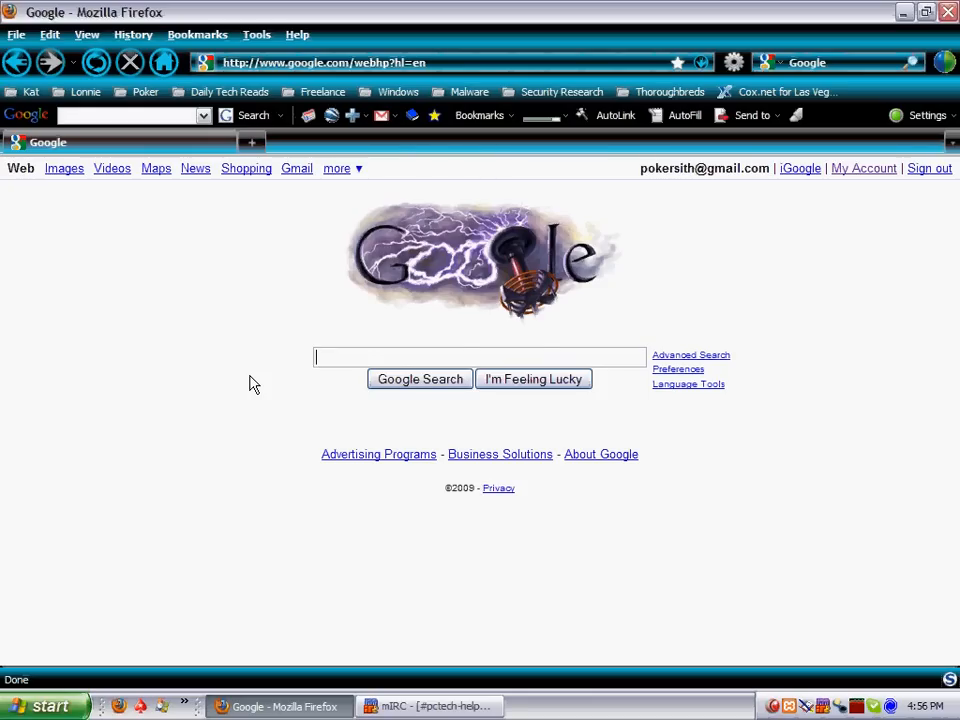